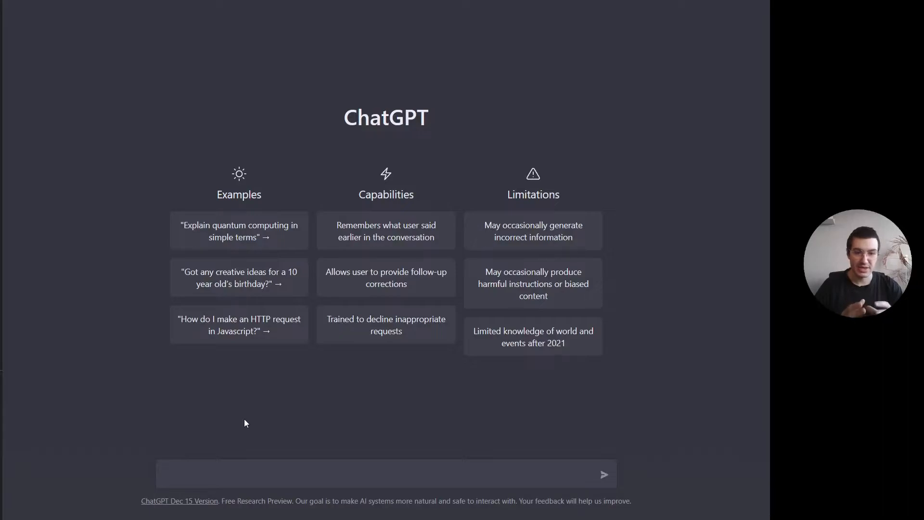
Step: Begin the prompt 'create a course outline on' in the message field
{"action": "left_click", "coordinate": [383, 474]}
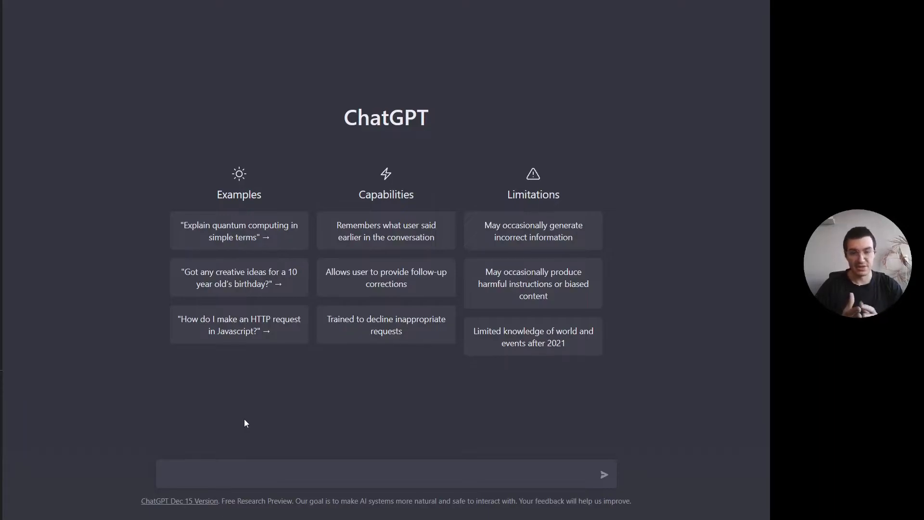
{"action": "left_click", "coordinate": [385, 474]}
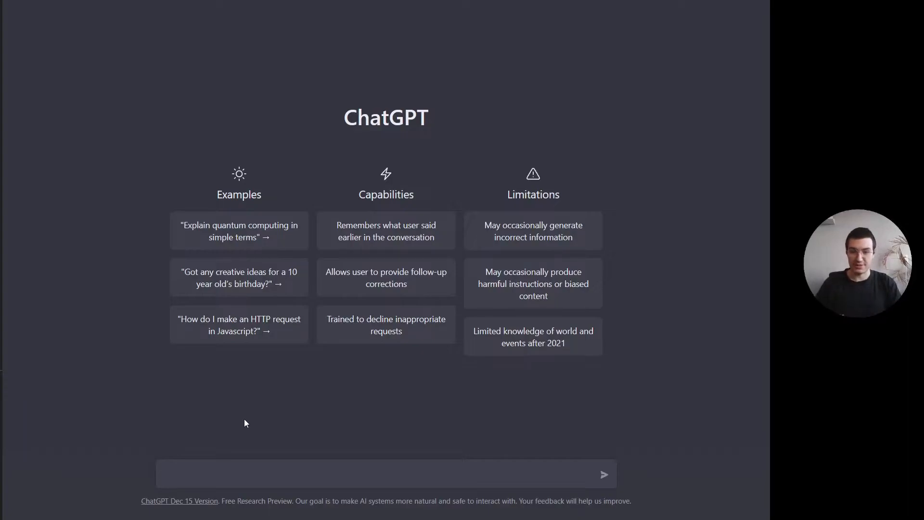
{"action": "type", "text": "create a c"}
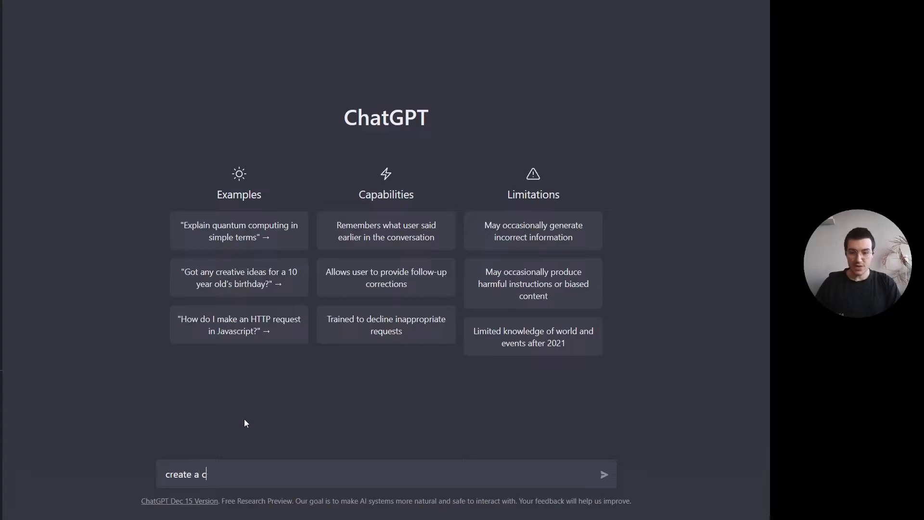
{"action": "type", "text": "ourse outline"}
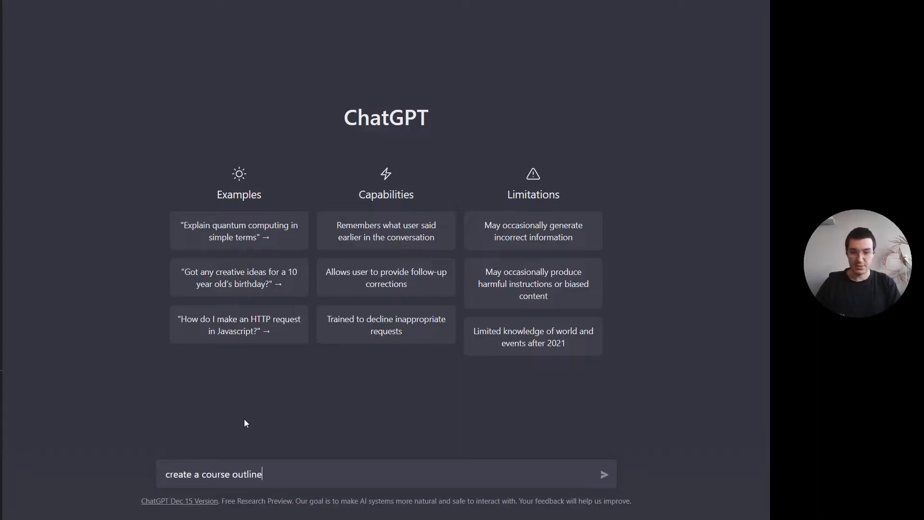
{"action": "type", "text": "on"}
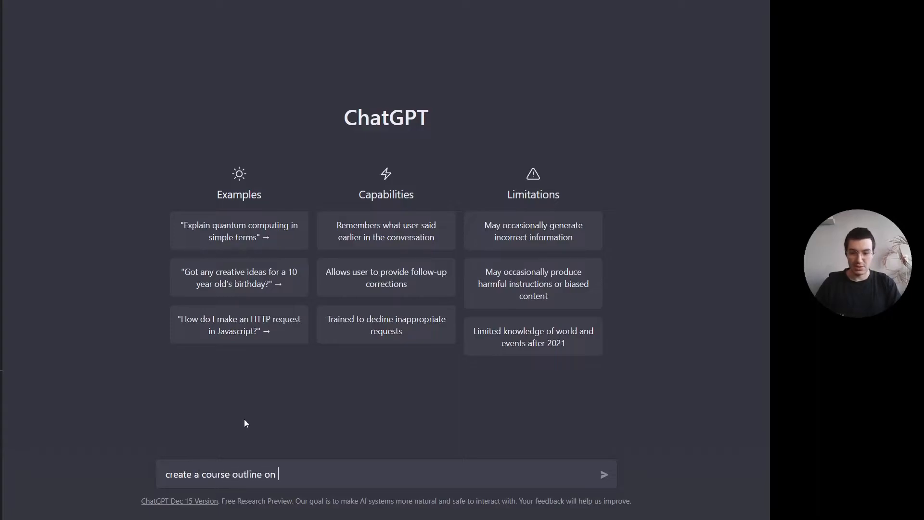
Step: Finish the prompt with 'a course about business fu…' and send it
{"action": "type", "text": "a course abo"}
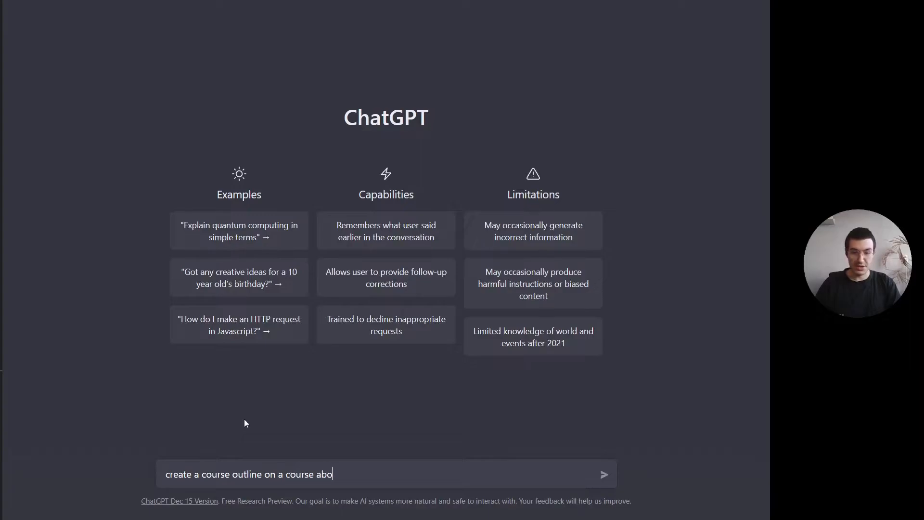
{"action": "type", "text": "ut business fu"}
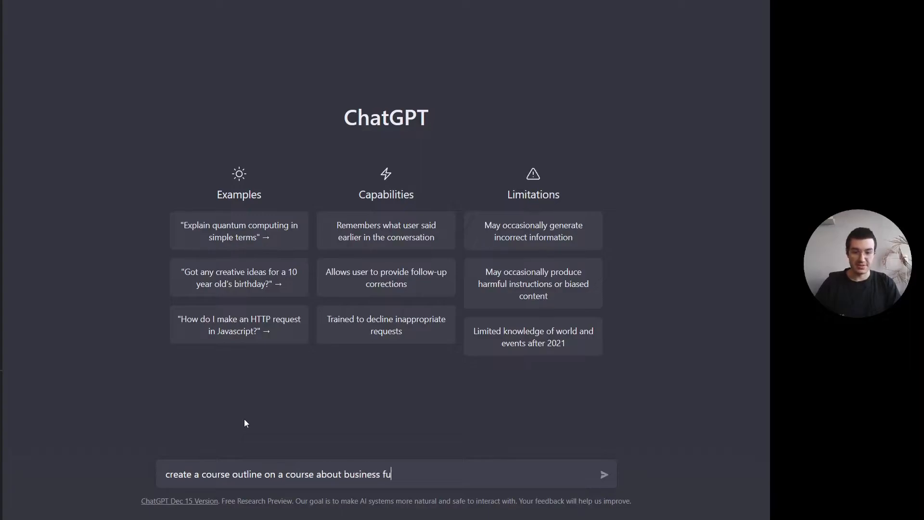
{"action": "left_click", "coordinate": [603, 474]}
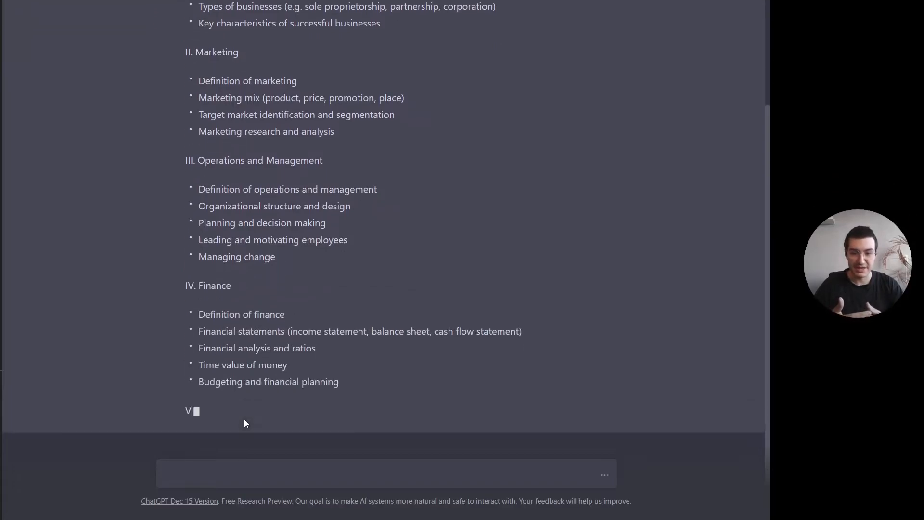
Step: Review the generated eight-section outline from Introduction to Business to Course Review
{"action": "scroll", "scroll_direction": "down", "scroll_amount": 3}
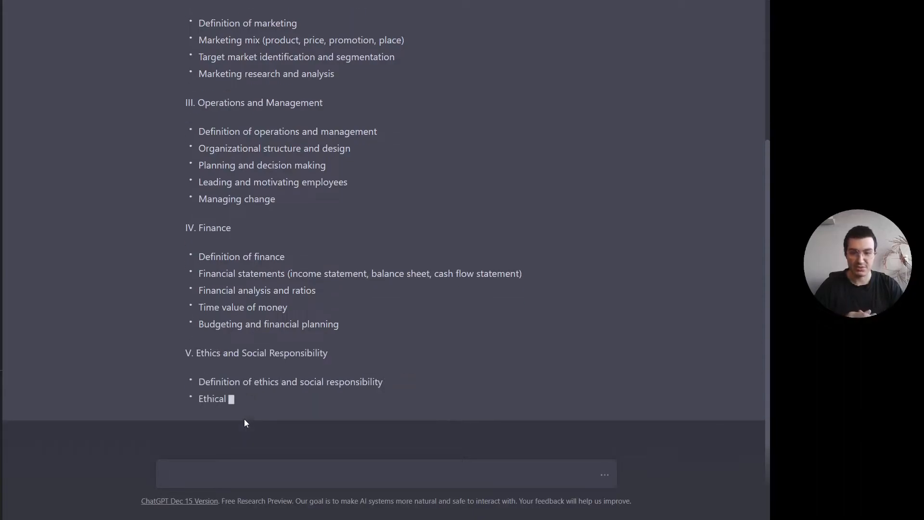
{"action": "scroll", "scroll_direction": "down", "scroll_amount": 3}
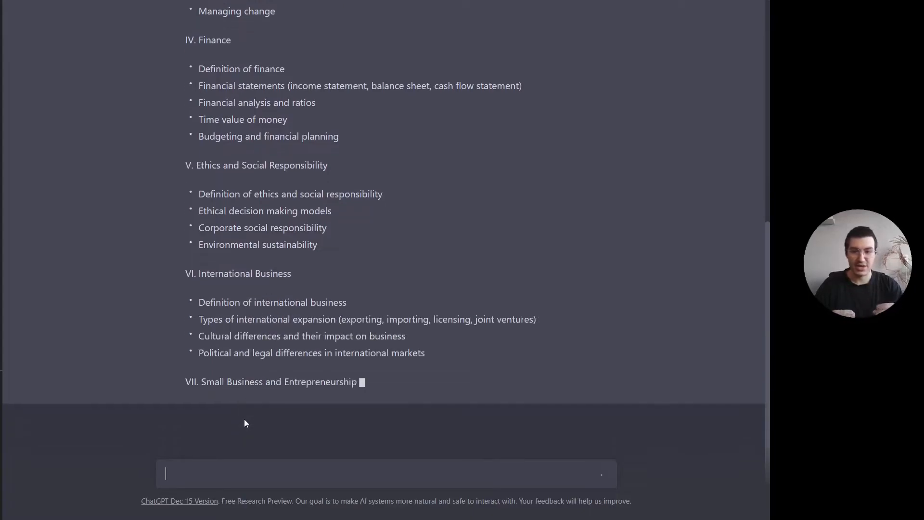
{"action": "scroll", "scroll_direction": "down", "scroll_amount": 3}
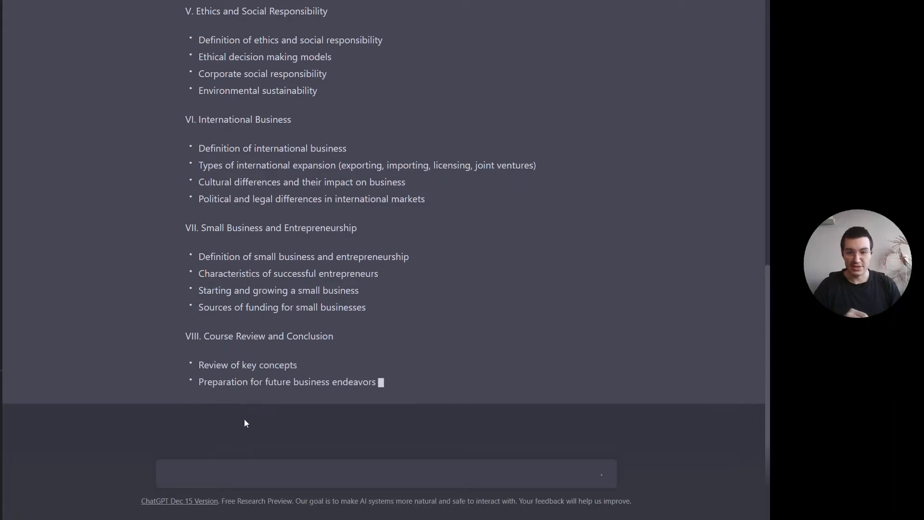
{"action": "scroll", "scroll_direction": "up", "scroll_amount": 3}
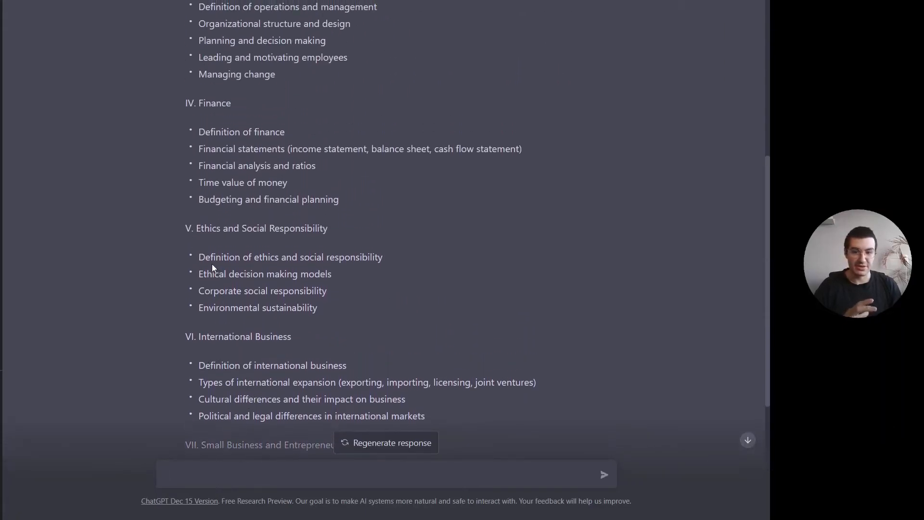
{"action": "scroll", "scroll_direction": "up", "scroll_amount": 3}
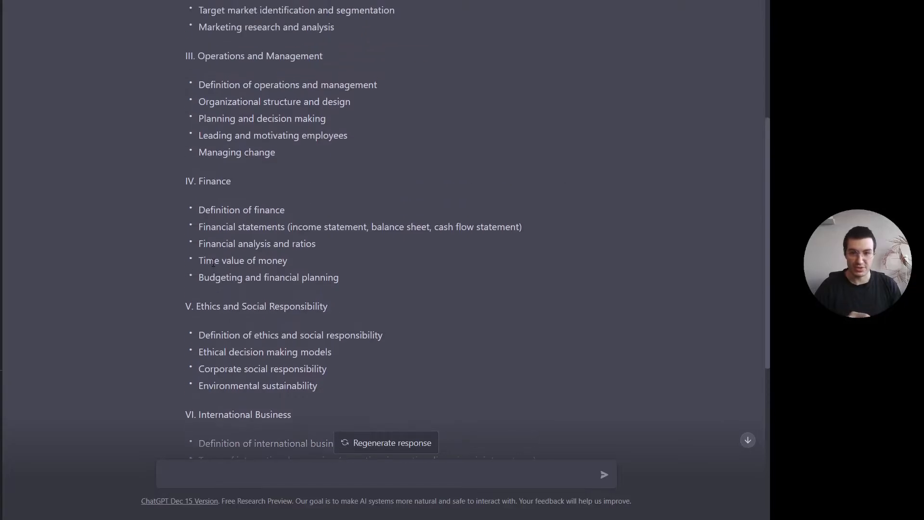
{"action": "scroll", "scroll_direction": "down", "scroll_amount": 3}
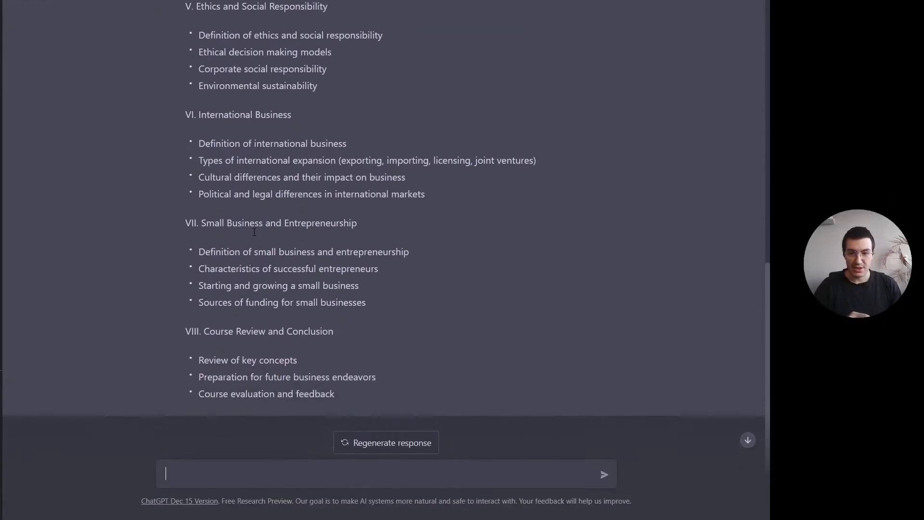
{"action": "scroll", "scroll_direction": "up", "scroll_amount": 3}
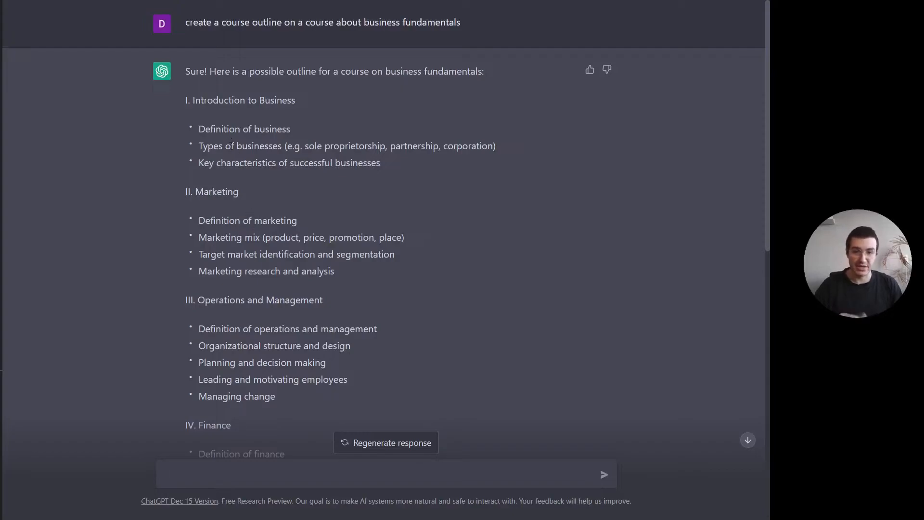
{"action": "left_click", "coordinate": [384, 473]}
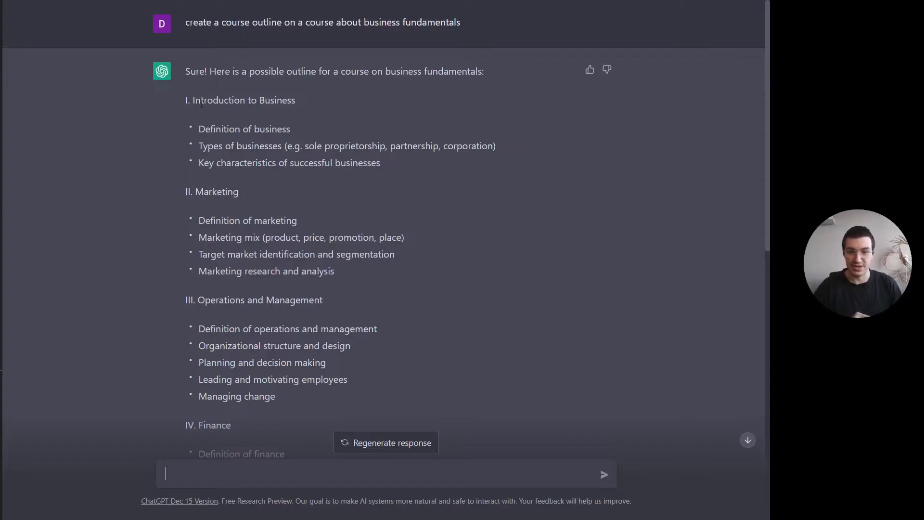
{"action": "double_click", "coordinate": [243, 99]}
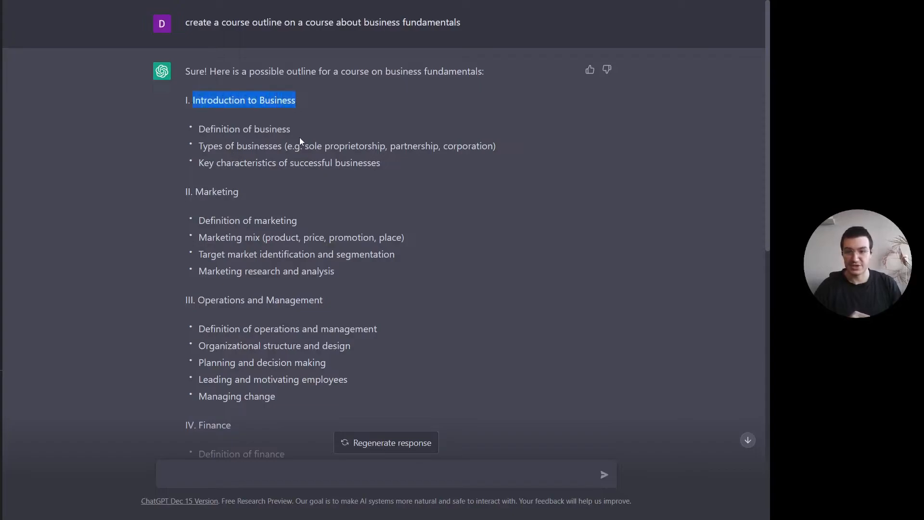
{"action": "mouse_move", "coordinate": [300, 135]}
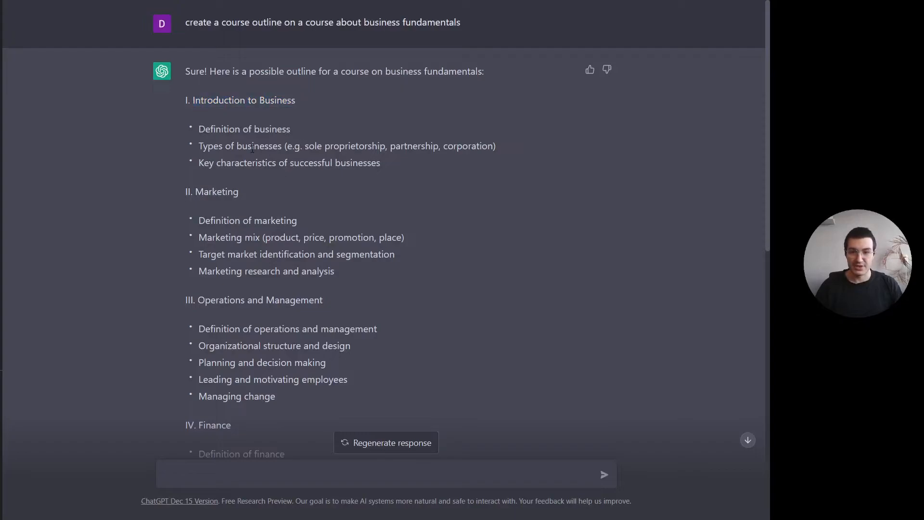
{"action": "left_click_drag", "start_coordinate": [198, 128], "coordinate": [380, 163]}
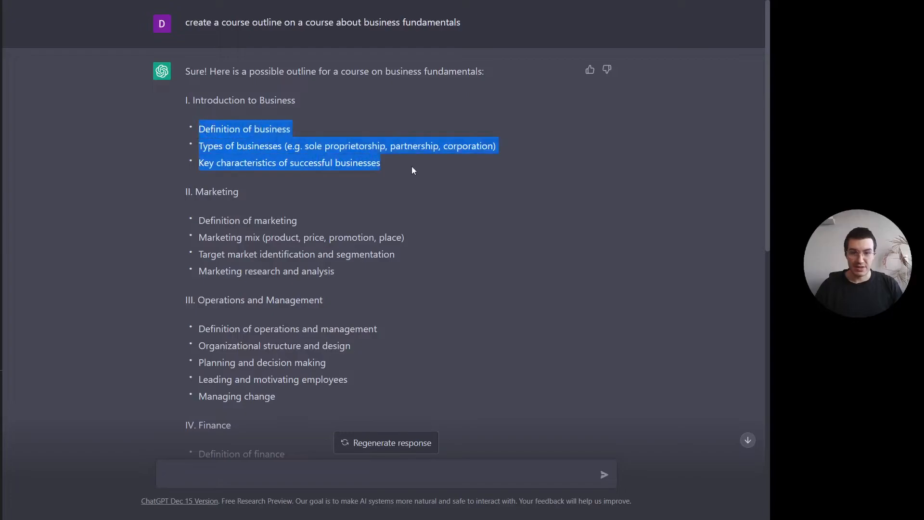
{"action": "scroll", "scroll_direction": "down", "scroll_amount": 3}
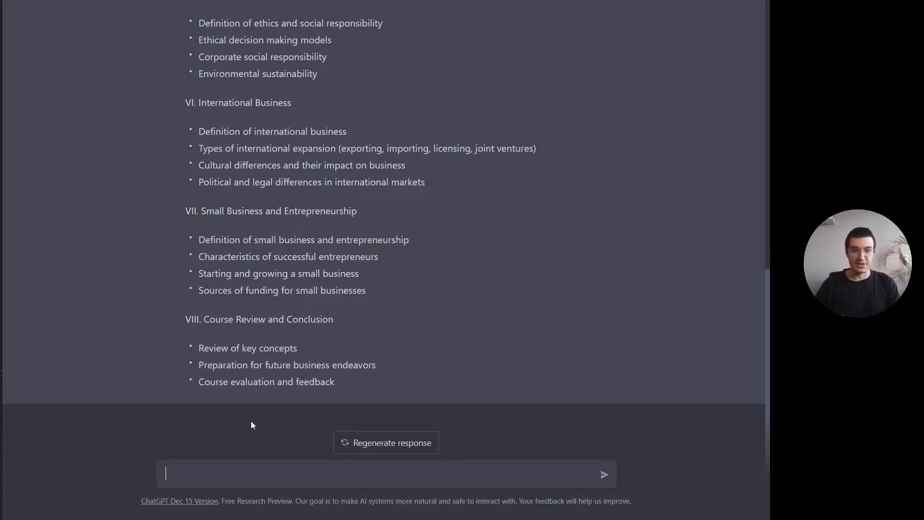
Step: Write 'create a video script on these bullets:' above the pasted Introduction to Business bullets
{"action": "type", "text": "create a video"}
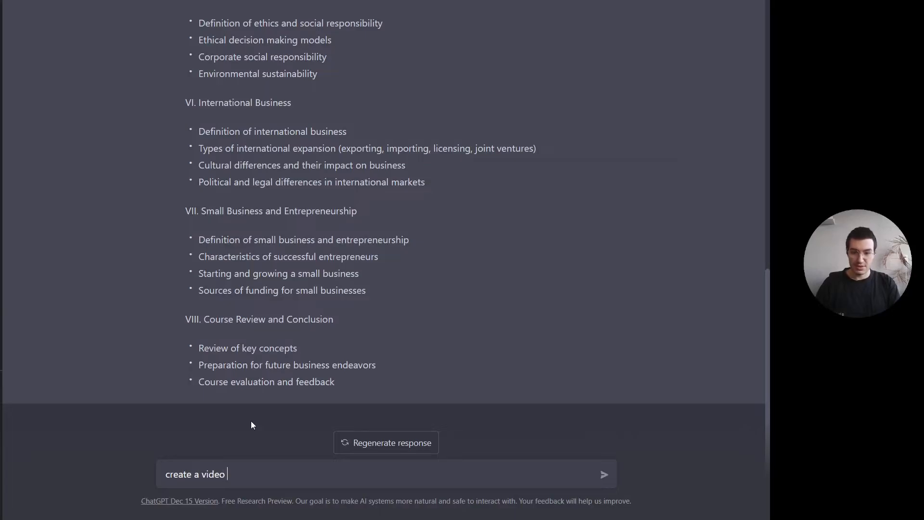
{"action": "type", "text": "script on"}
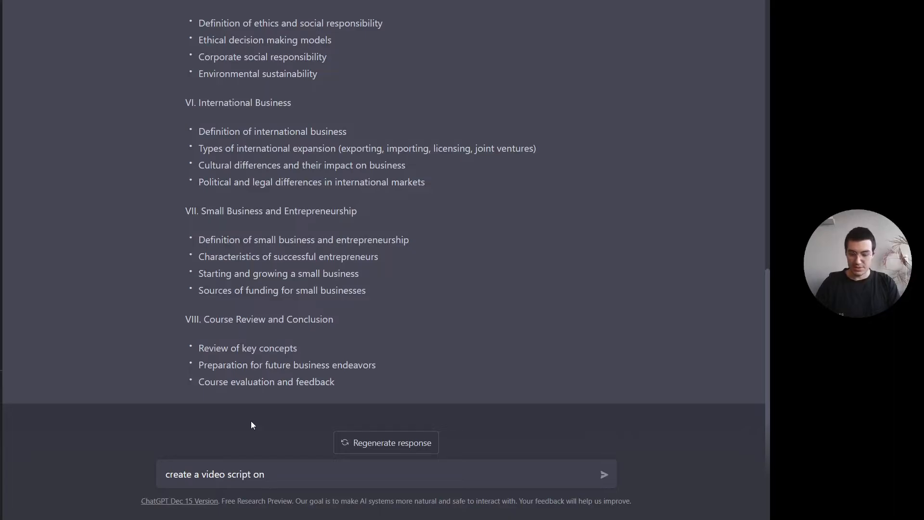
{"action": "type", "text": "thes"}
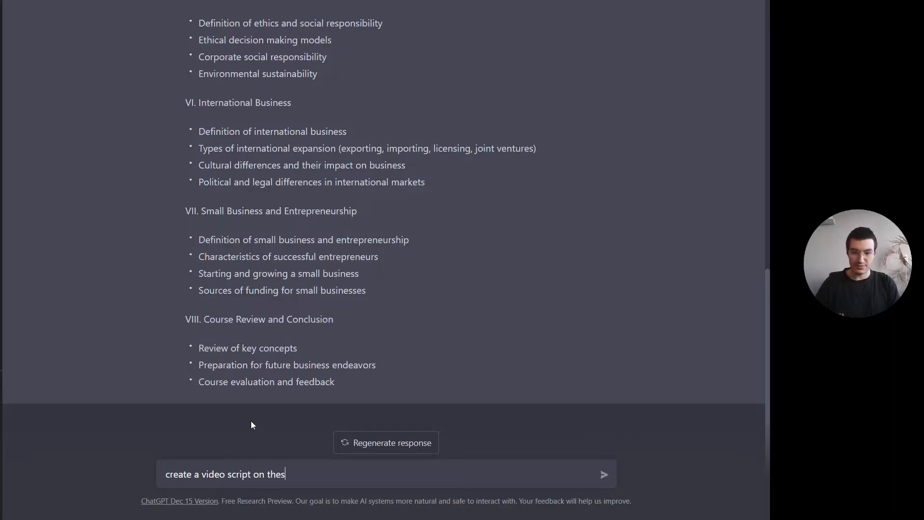
{"action": "type", "text": "e bullets::"}
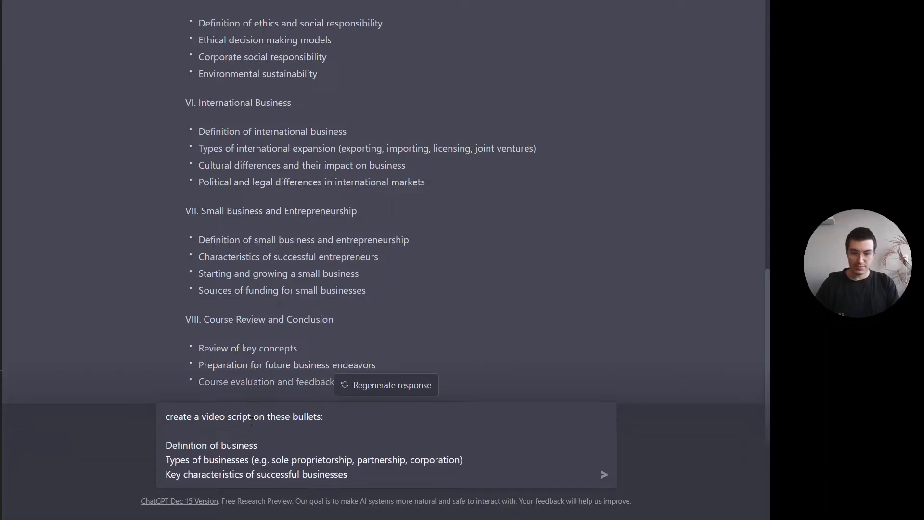
Step: Send the video script request and follow the response as it starts generating
{"action": "left_click", "coordinate": [604, 474]}
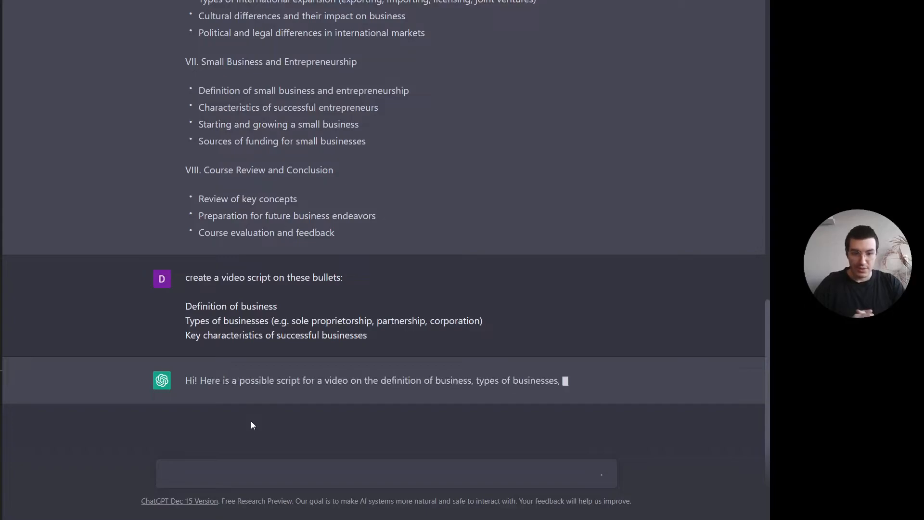
{"action": "scroll", "scroll_direction": "down", "scroll_amount": 3}
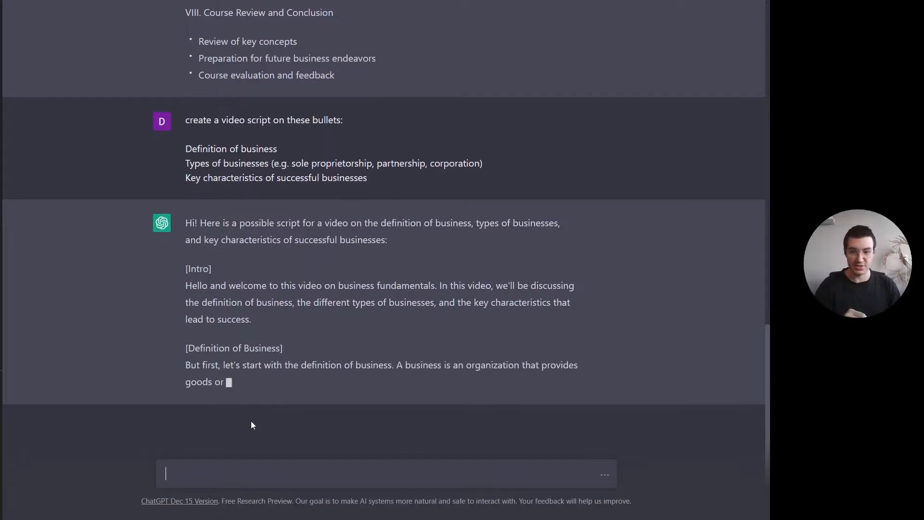
Step: Glance back at the outline, clear the stray selection and return to the growing script
{"action": "scroll", "scroll_direction": "up", "scroll_amount": 3}
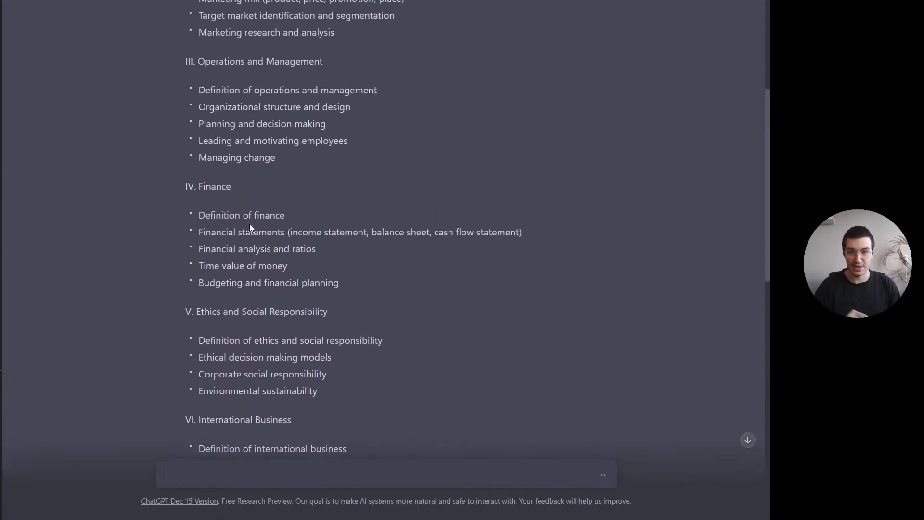
{"action": "scroll", "scroll_direction": "up", "scroll_amount": 3}
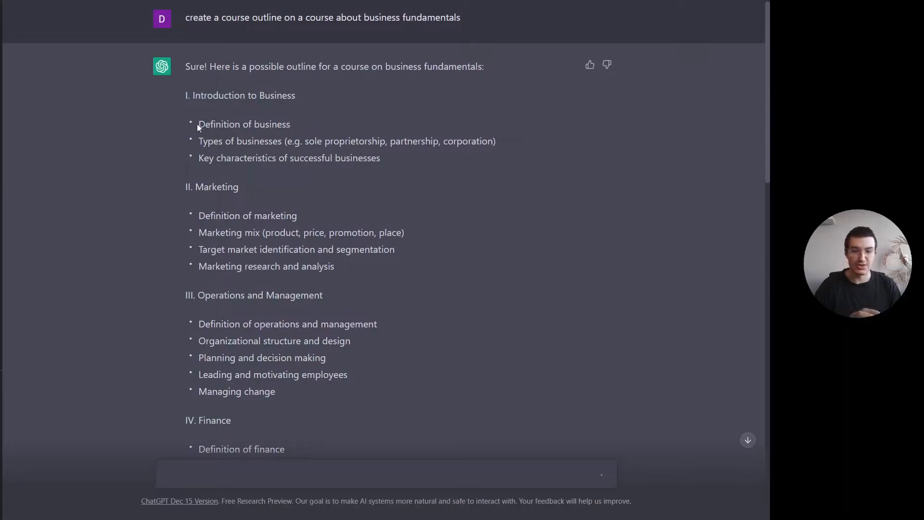
{"action": "mouse_move", "coordinate": [411, 164]}
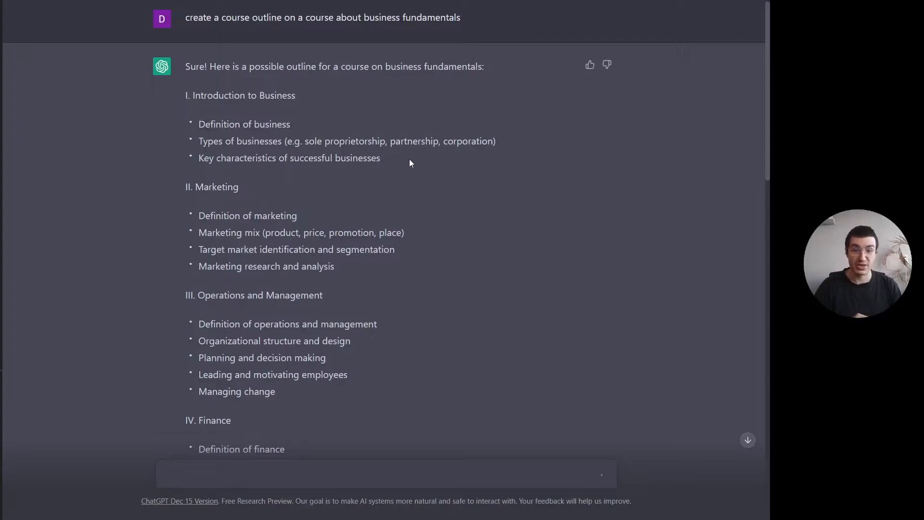
{"action": "mouse_move", "coordinate": [391, 163]}
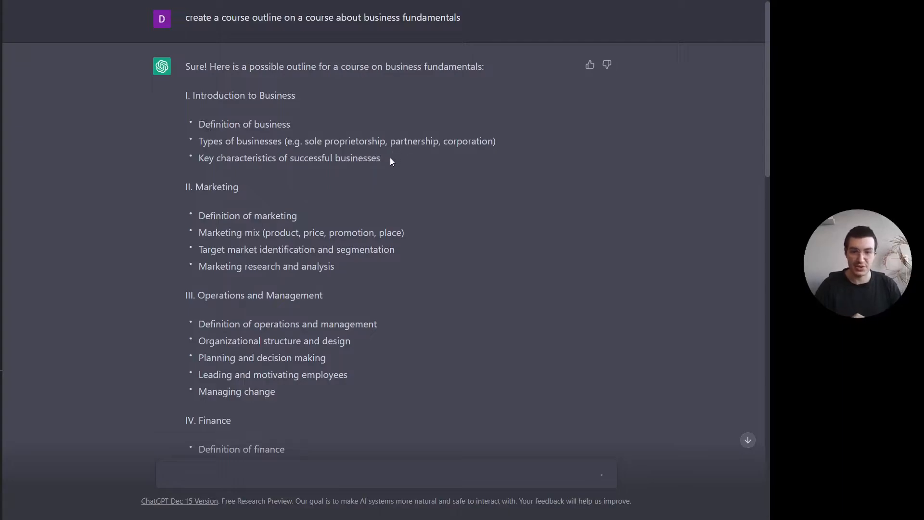
{"action": "mouse_move", "coordinate": [220, 130]}
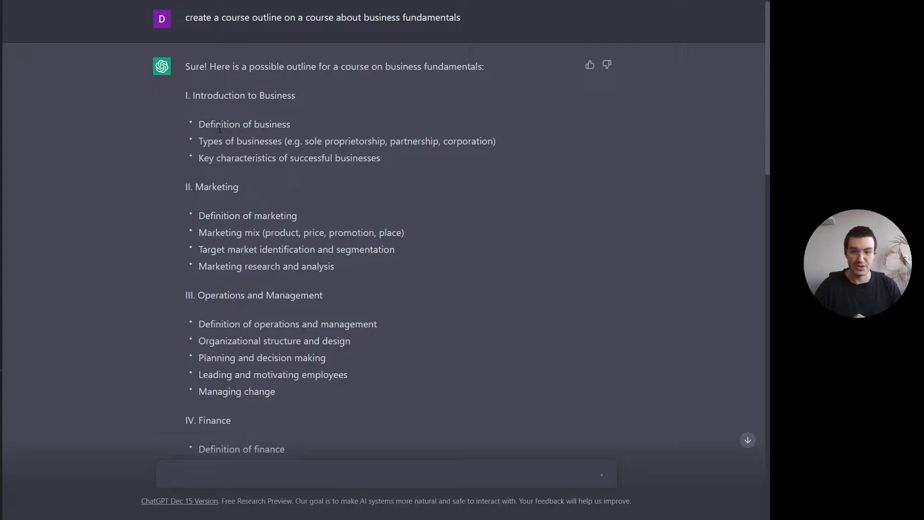
{"action": "mouse_move", "coordinate": [389, 154]}
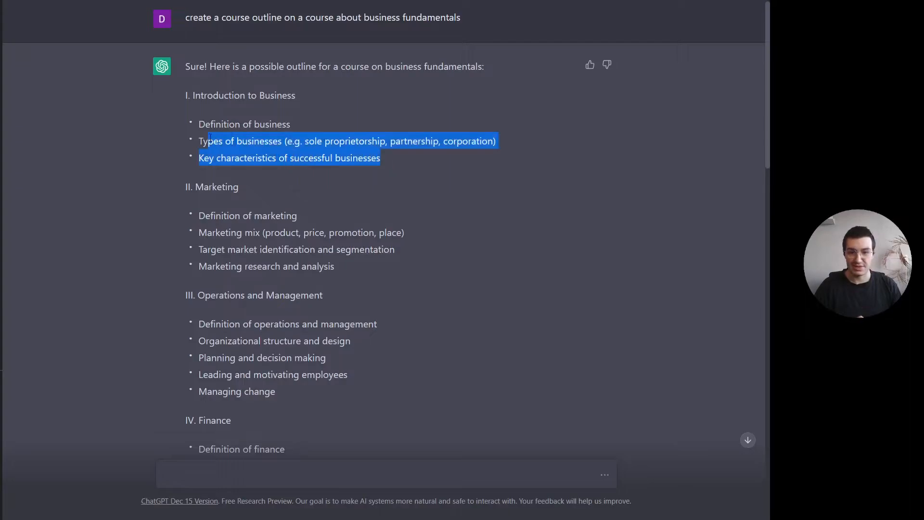
{"action": "left_click", "coordinate": [314, 130]}
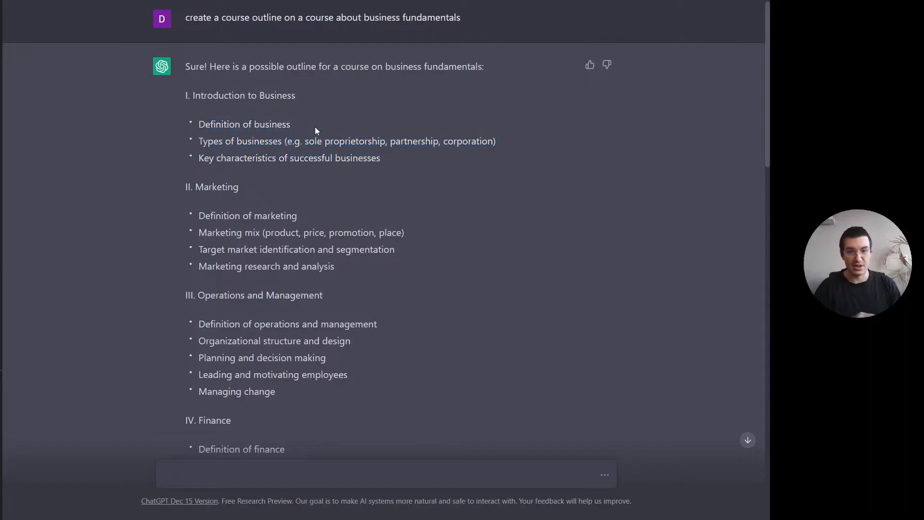
{"action": "scroll", "scroll_direction": "down", "scroll_amount": 3}
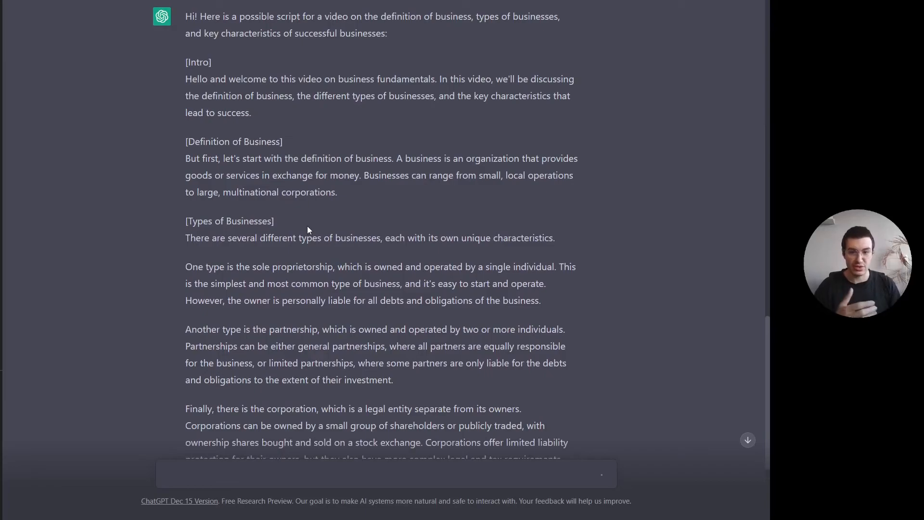
{"action": "scroll", "scroll_direction": "down", "scroll_amount": 3}
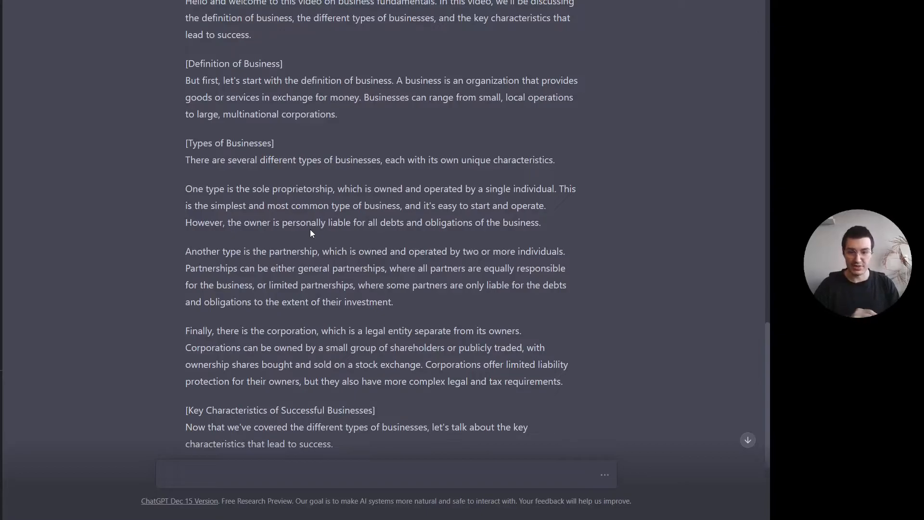
{"action": "scroll", "scroll_direction": "down", "scroll_amount": 3}
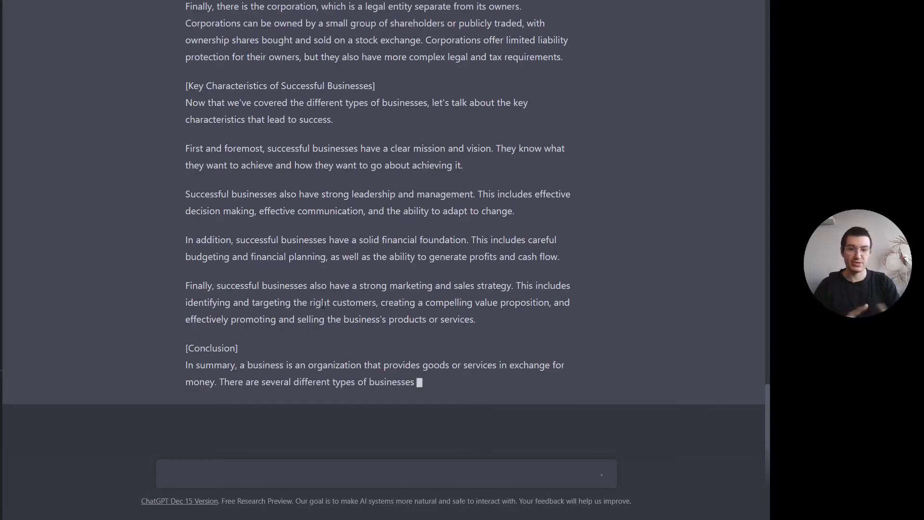
Step: Read through the finished script down to its conclusion and closing thank-you line
{"action": "scroll", "scroll_direction": "up", "scroll_amount": 3}
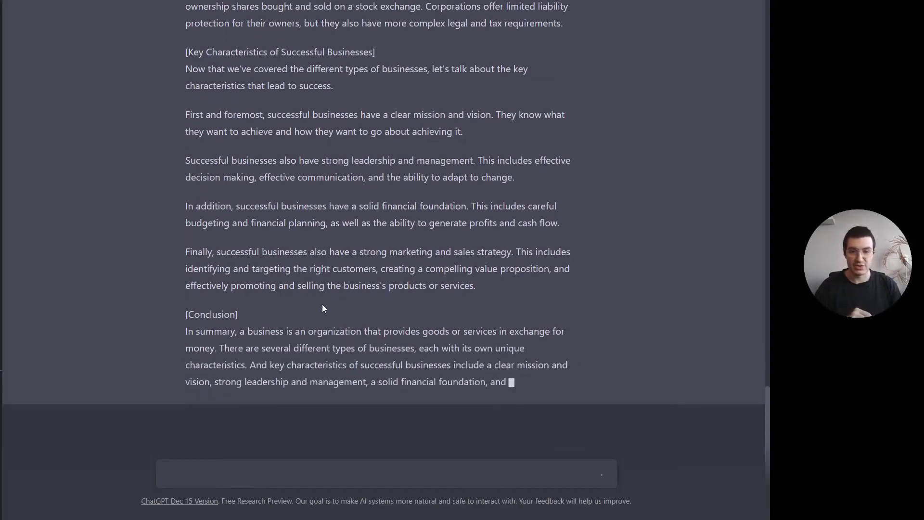
{"action": "scroll", "scroll_direction": "down", "scroll_amount": 3}
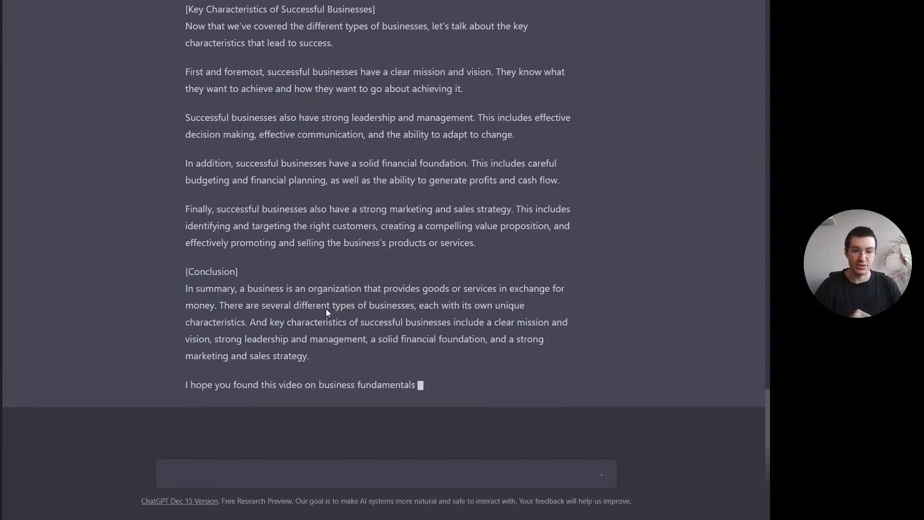
{"action": "scroll", "scroll_direction": "up", "scroll_amount": 3}
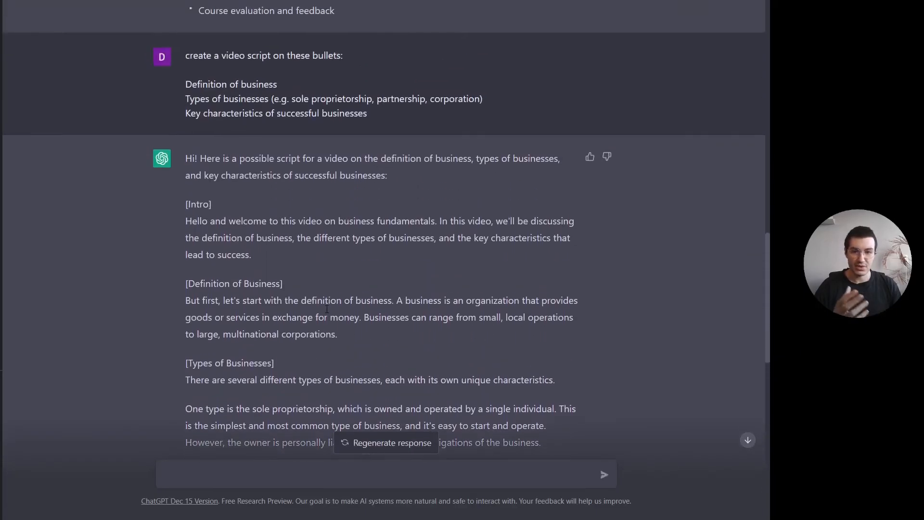
{"action": "scroll", "scroll_direction": "down", "scroll_amount": 3}
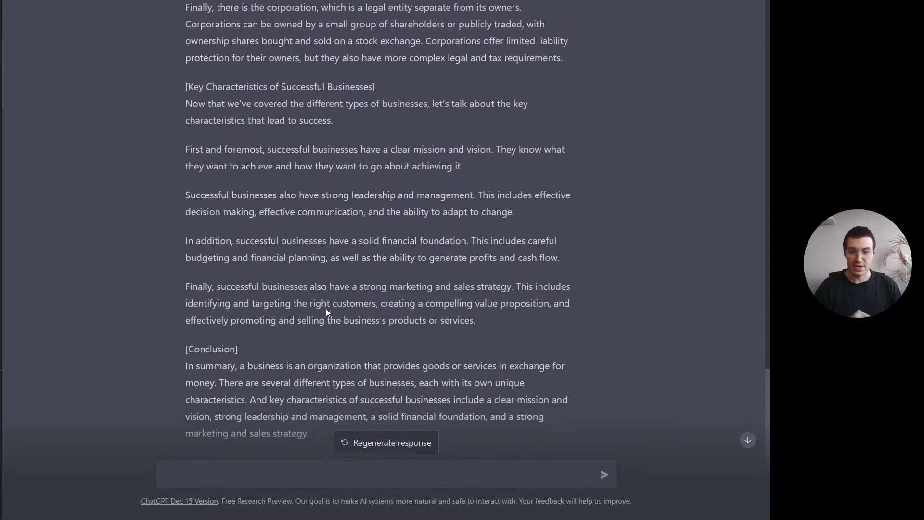
{"action": "scroll", "scroll_direction": "up", "scroll_amount": 3}
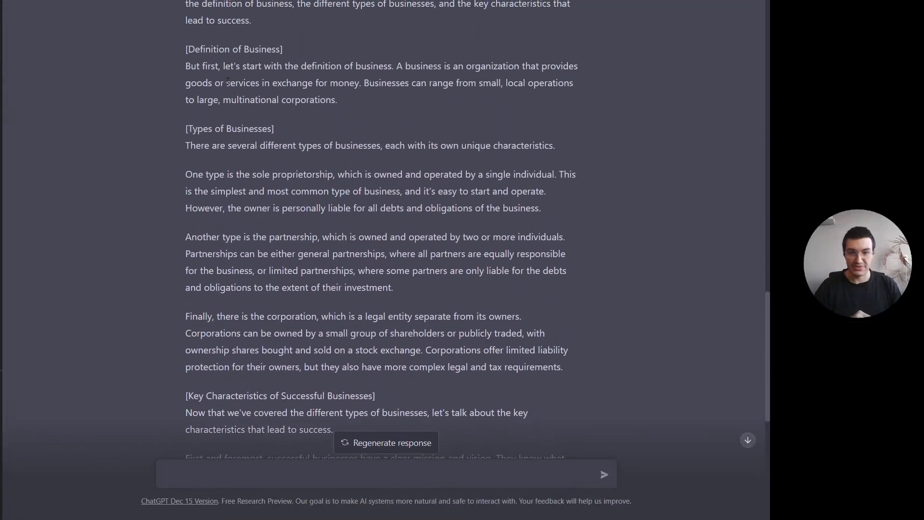
{"action": "scroll", "scroll_direction": "down", "scroll_amount": 3}
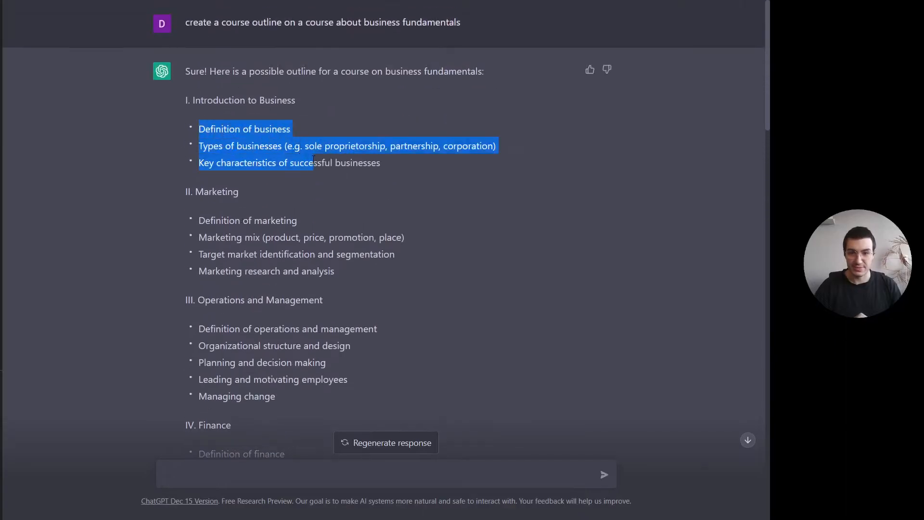
{"action": "scroll", "scroll_direction": "down", "scroll_amount": 3}
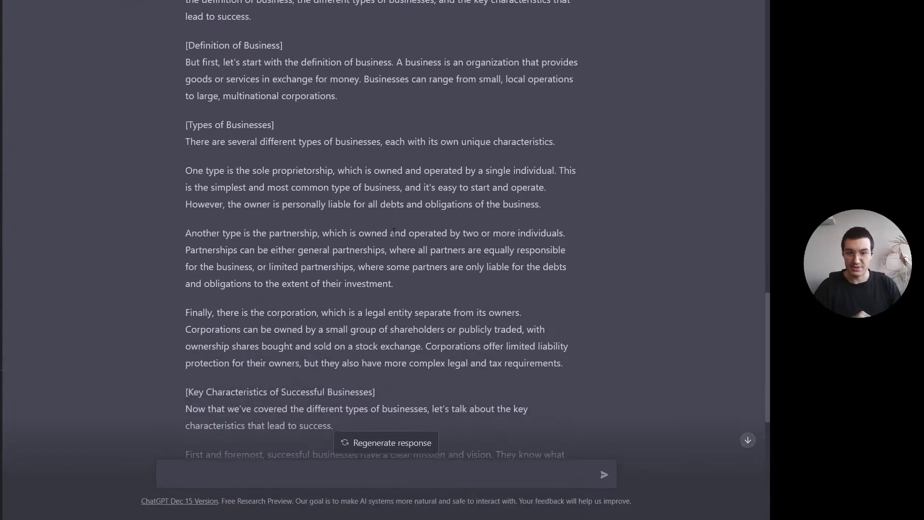
{"action": "scroll", "scroll_direction": "down", "scroll_amount": 3}
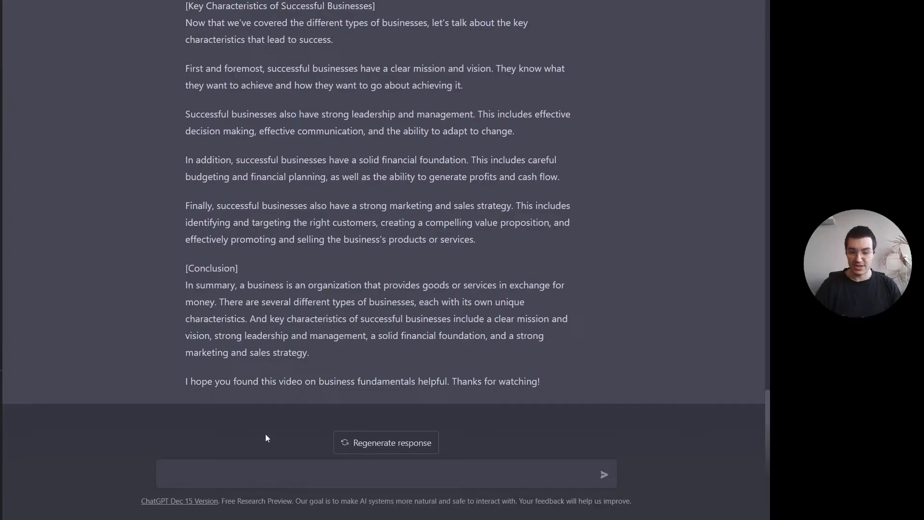
Step: Write the follow-up 'now create slides out of this text' in the message field
{"action": "left_click", "coordinate": [383, 473]}
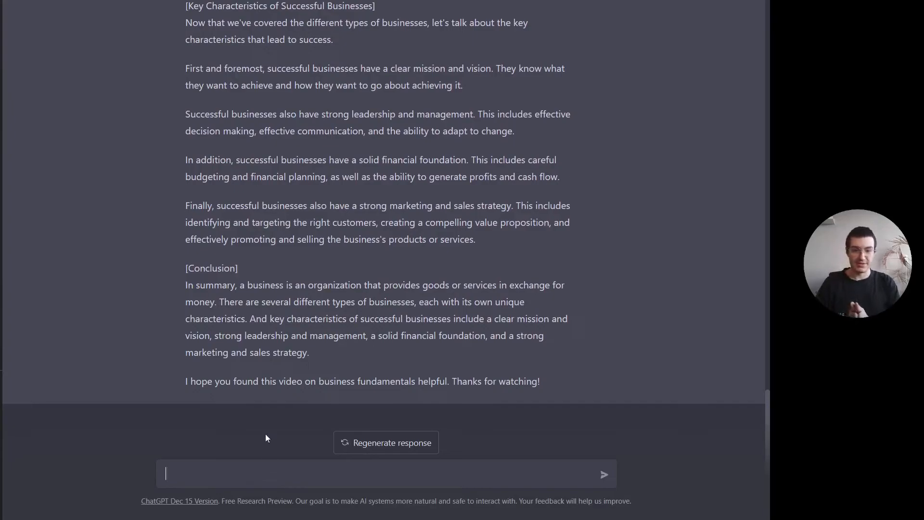
{"action": "type", "text": "now"}
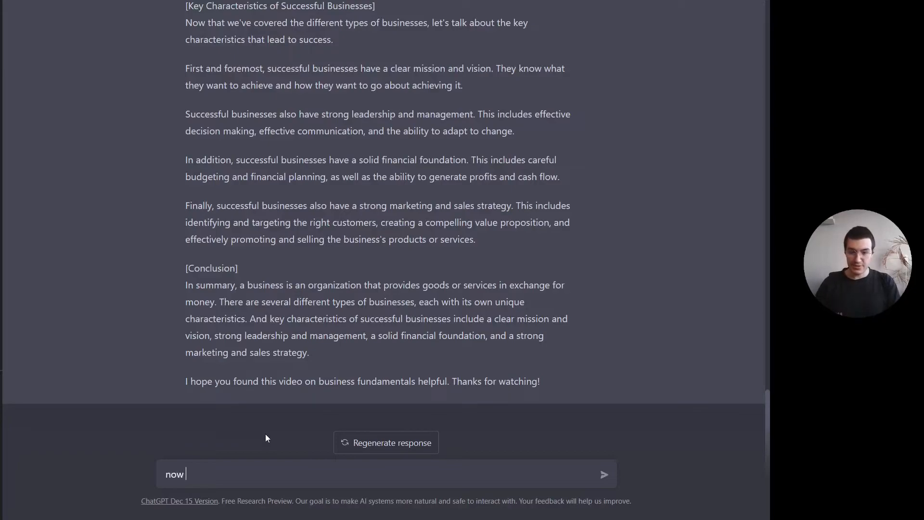
{"action": "type", "text": "create slide"}
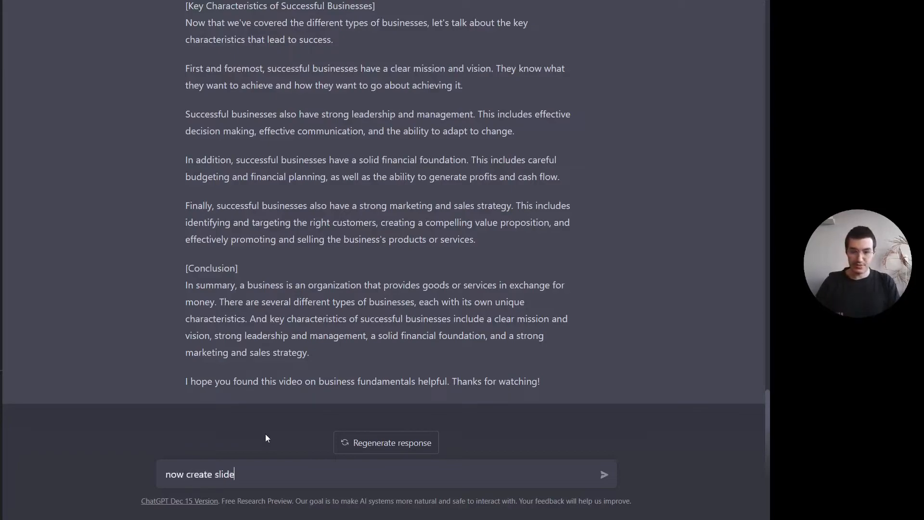
{"action": "type", "text": "s out of this t"}
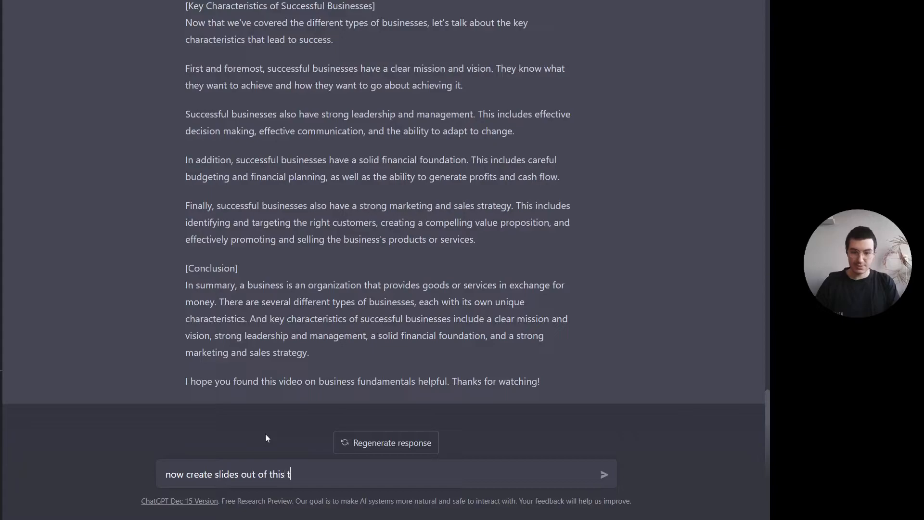
{"action": "type", "text": "ext"}
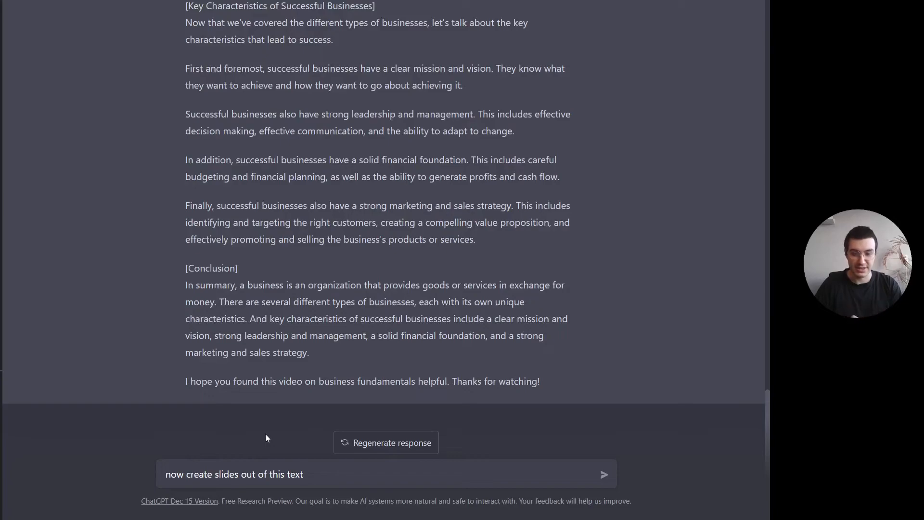
Step: Send the slides request and read the resulting five-slide outline, Introduction through Conclusion
{"action": "left_click", "coordinate": [604, 473]}
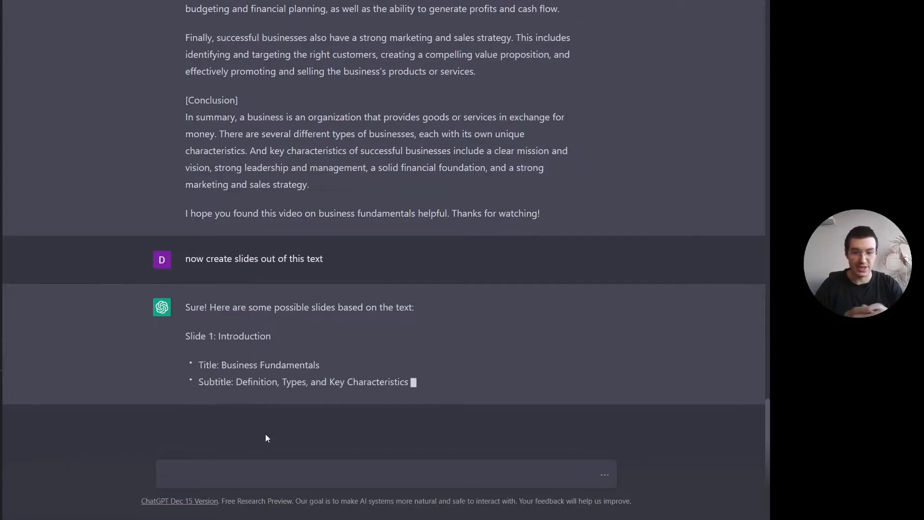
{"action": "scroll", "scroll_direction": "down", "scroll_amount": 3}
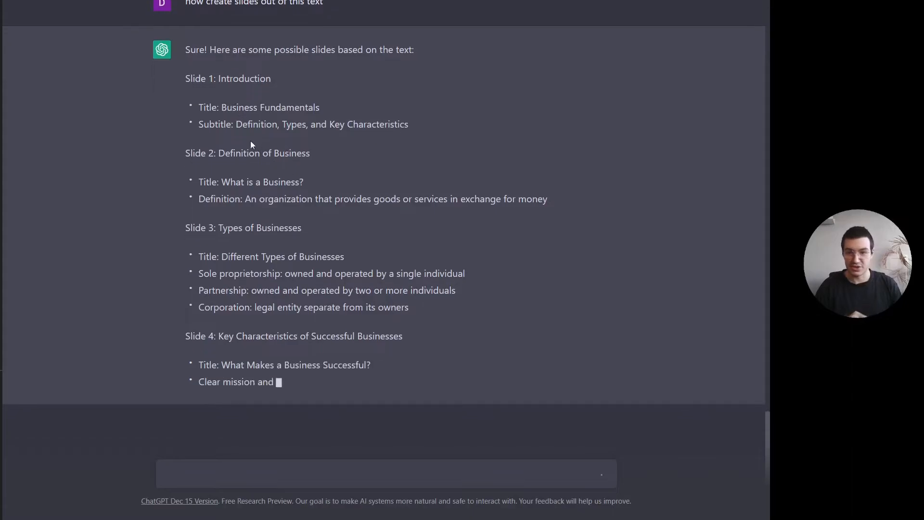
{"action": "scroll", "scroll_direction": "down", "scroll_amount": 3}
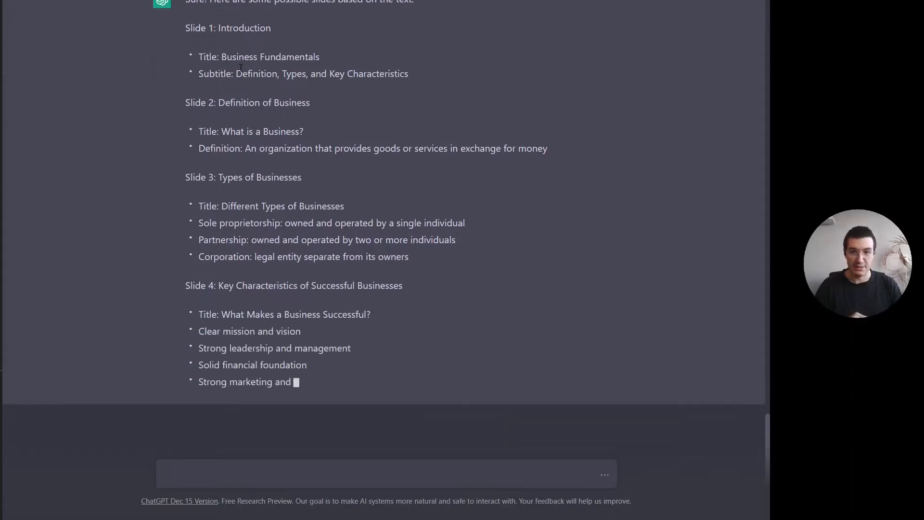
{"action": "scroll", "scroll_direction": "down", "scroll_amount": 3}
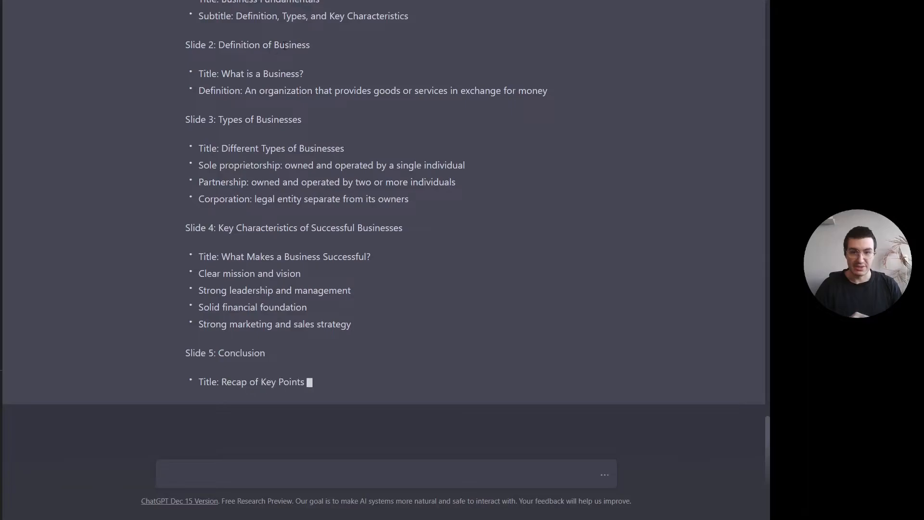
{"action": "scroll", "scroll_direction": "up", "scroll_amount": 3}
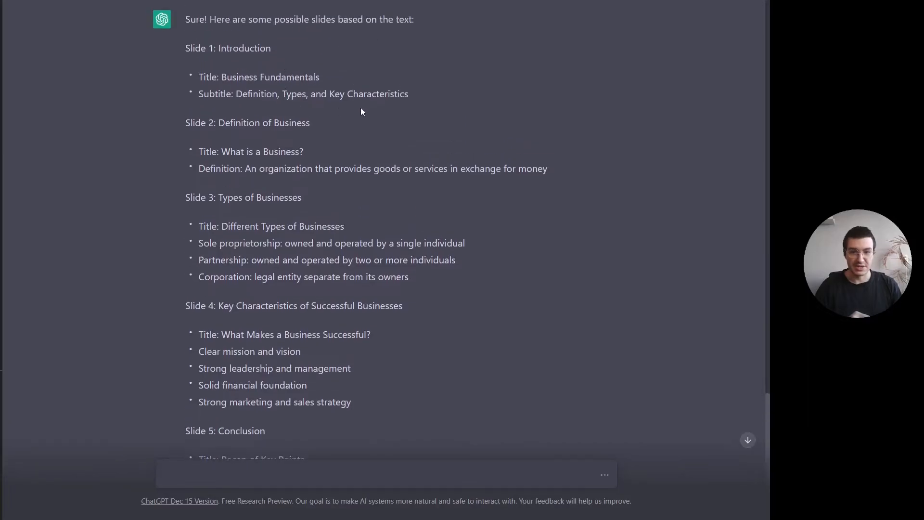
{"action": "scroll", "scroll_direction": "down", "scroll_amount": 3}
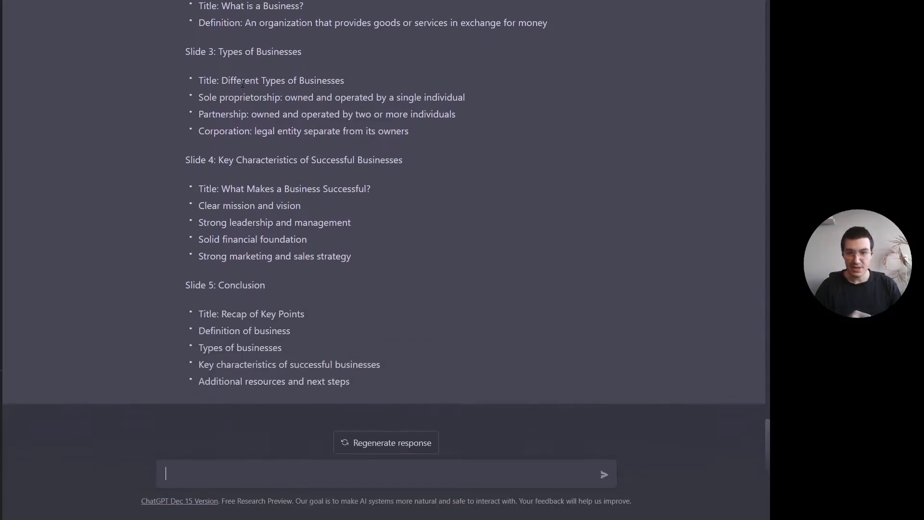
{"action": "scroll", "scroll_direction": "up", "scroll_amount": 3}
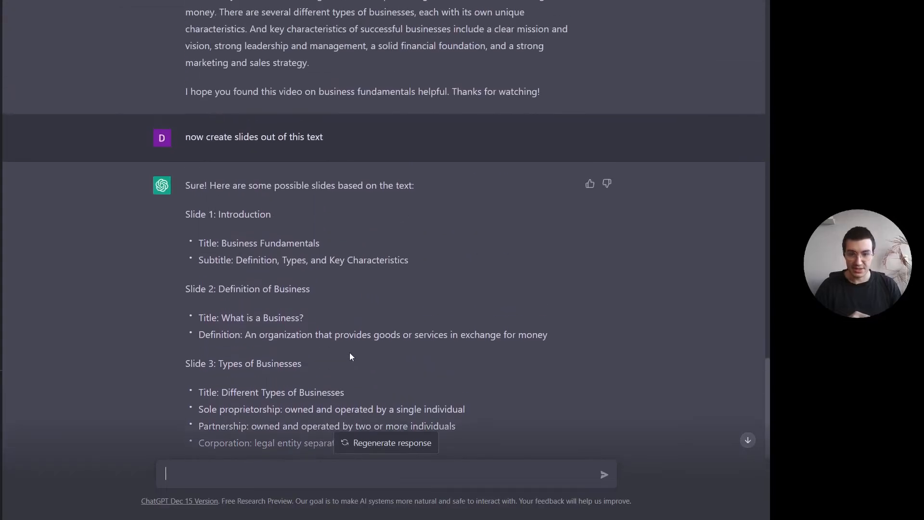
{"action": "scroll", "scroll_direction": "up", "scroll_amount": 3}
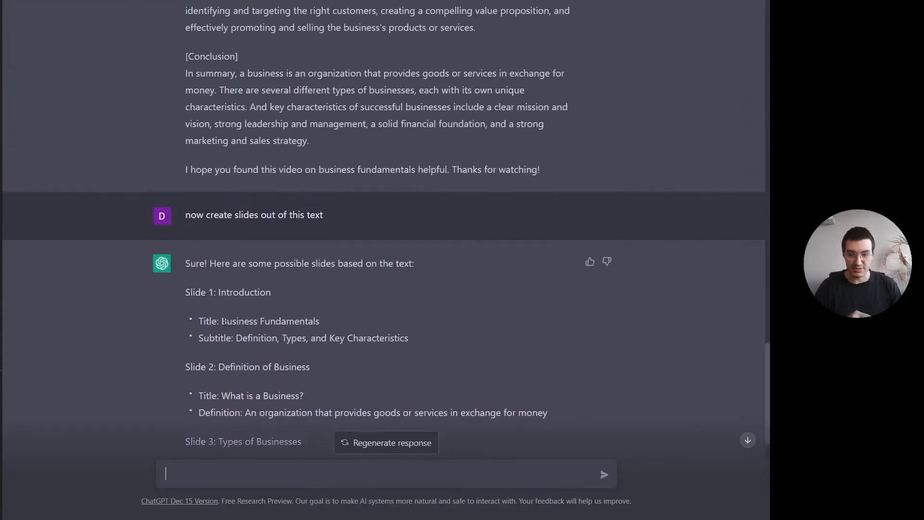
{"action": "scroll", "scroll_direction": "up", "scroll_amount": 3}
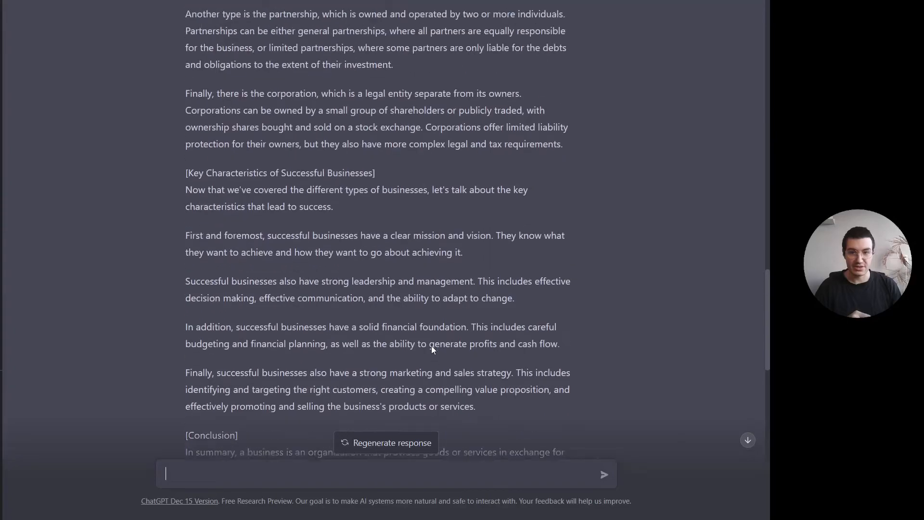
{"action": "scroll", "scroll_direction": "up", "scroll_amount": 3}
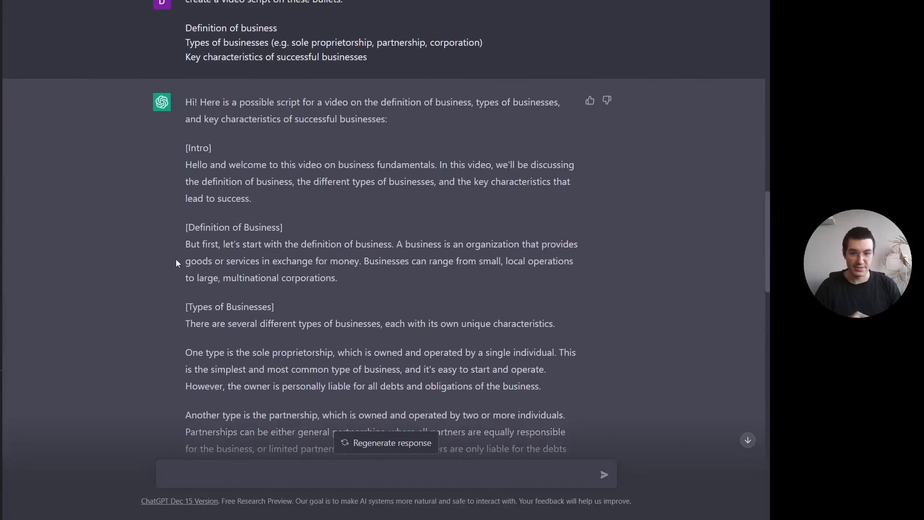
{"action": "scroll", "scroll_direction": "down", "scroll_amount": 3}
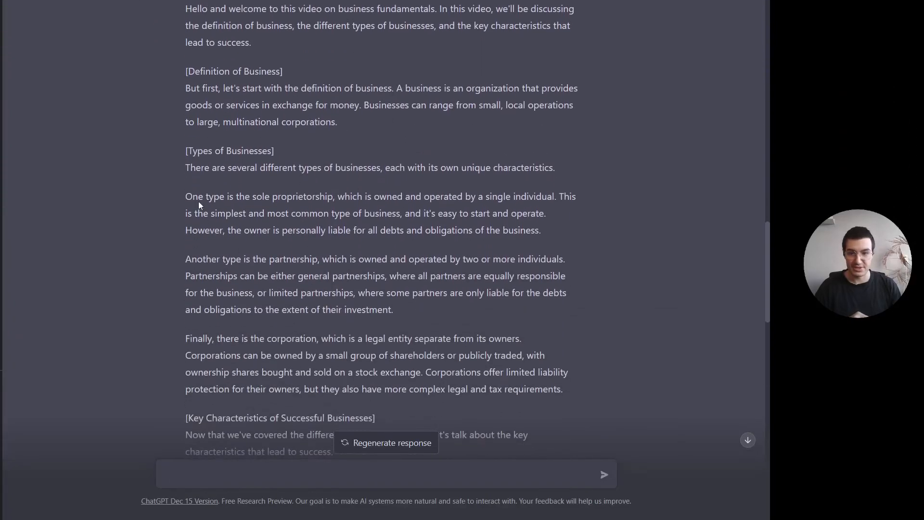
{"action": "scroll", "scroll_direction": "down", "scroll_amount": 3}
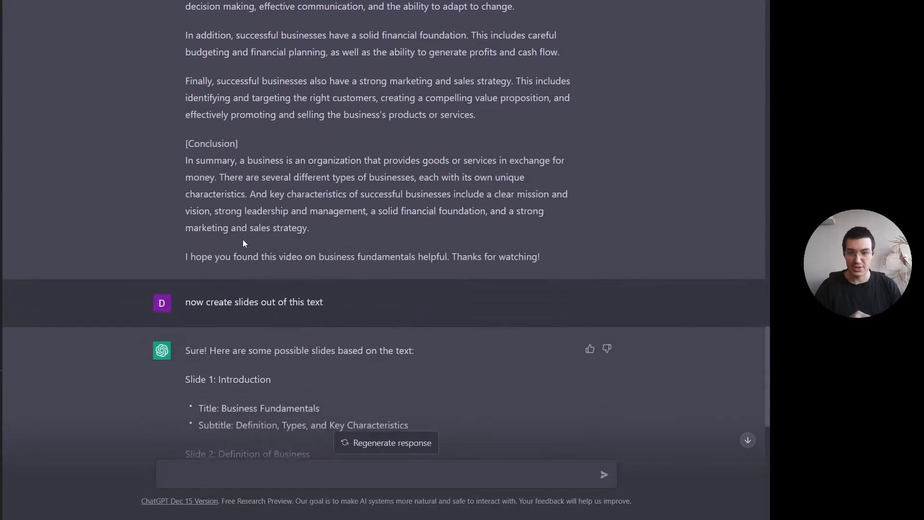
{"action": "scroll", "scroll_direction": "down", "scroll_amount": 3}
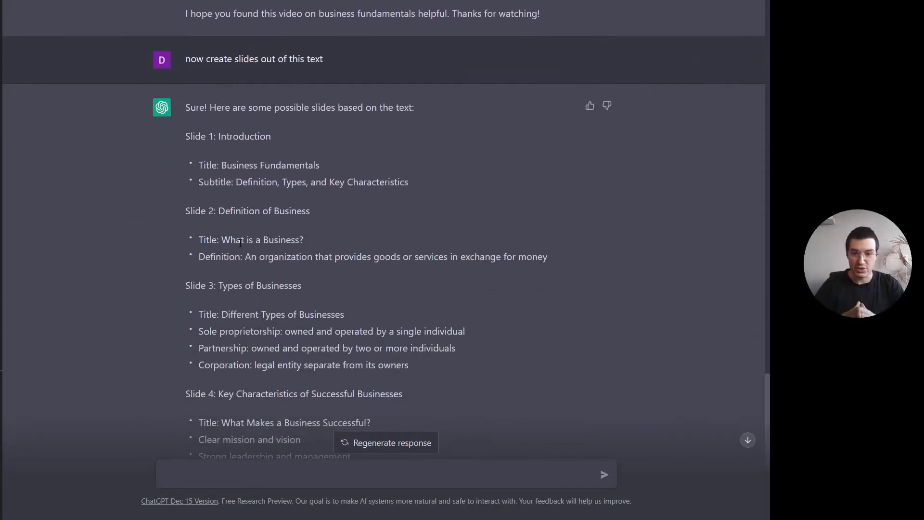
{"action": "left_click", "coordinate": [384, 473]}
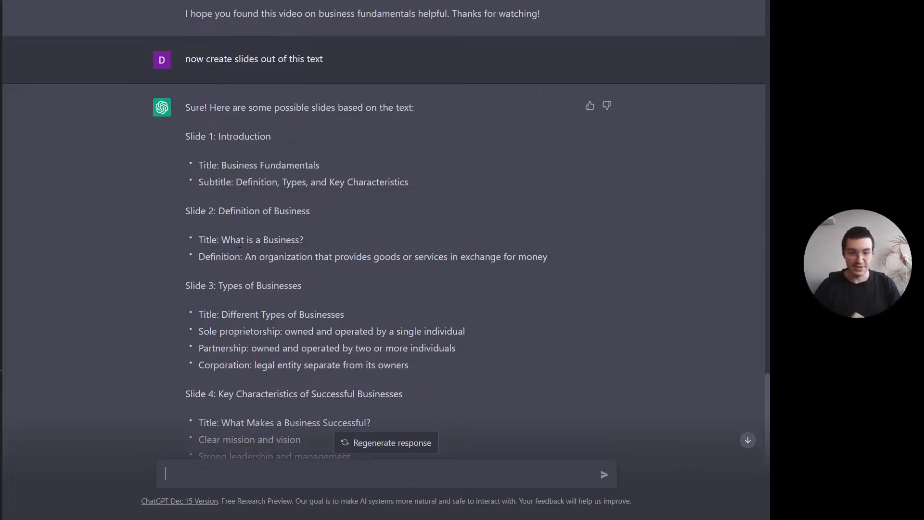
{"action": "scroll", "scroll_direction": "down", "scroll_amount": 3}
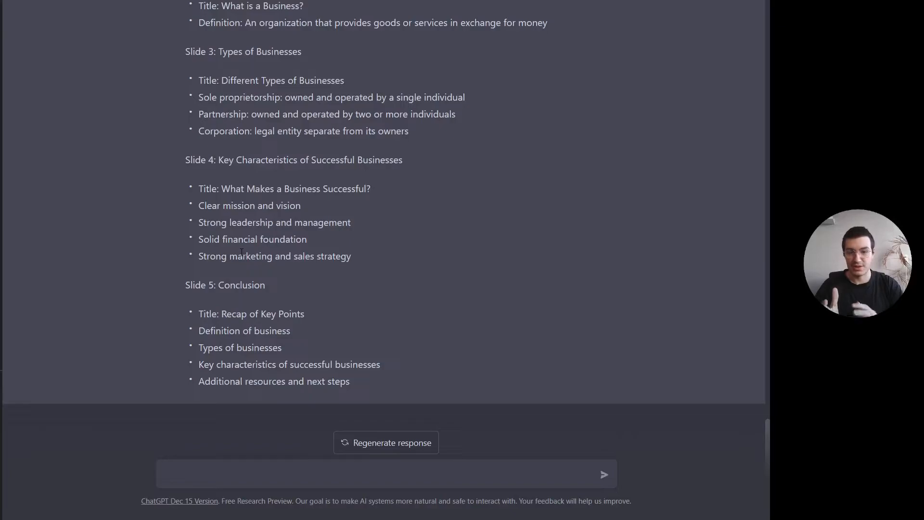
{"action": "left_click", "coordinate": [385, 473]}
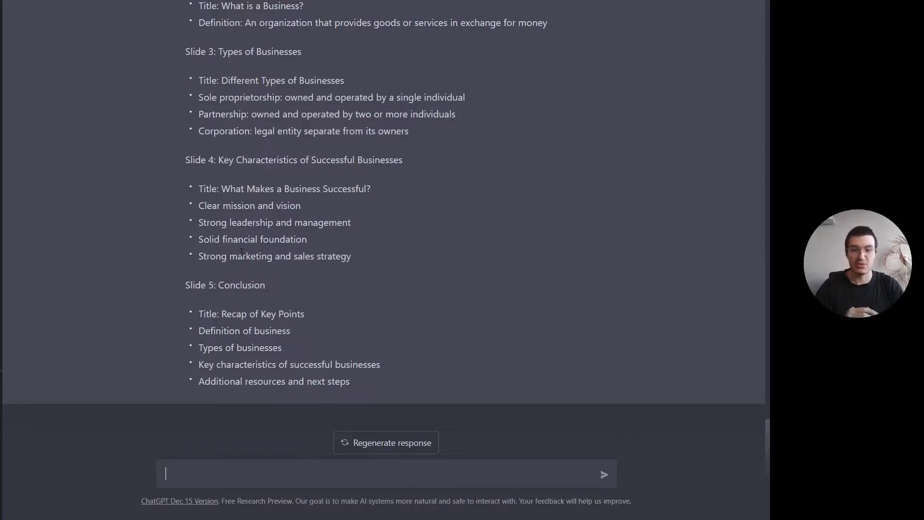